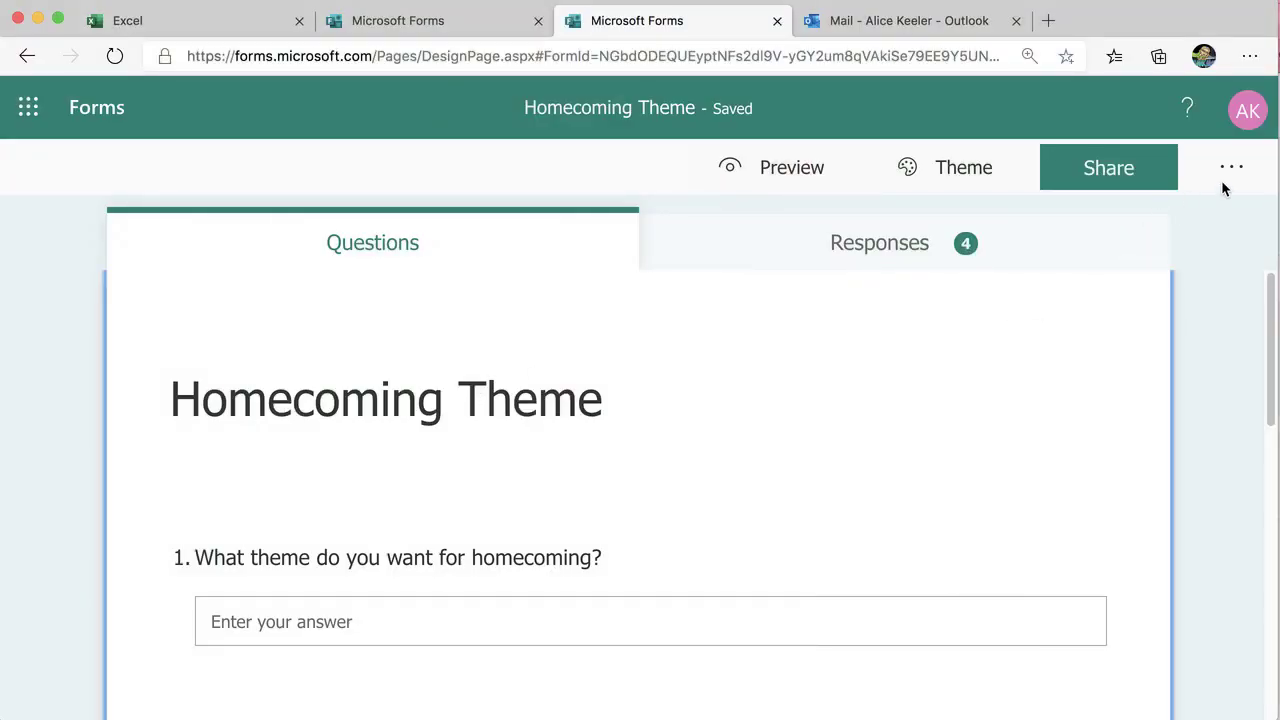
Enable 'Send email receipt to respondents' in the Homecoming Theme form's Notification settings
{"action": "left_click", "coordinate": [1232, 168]}
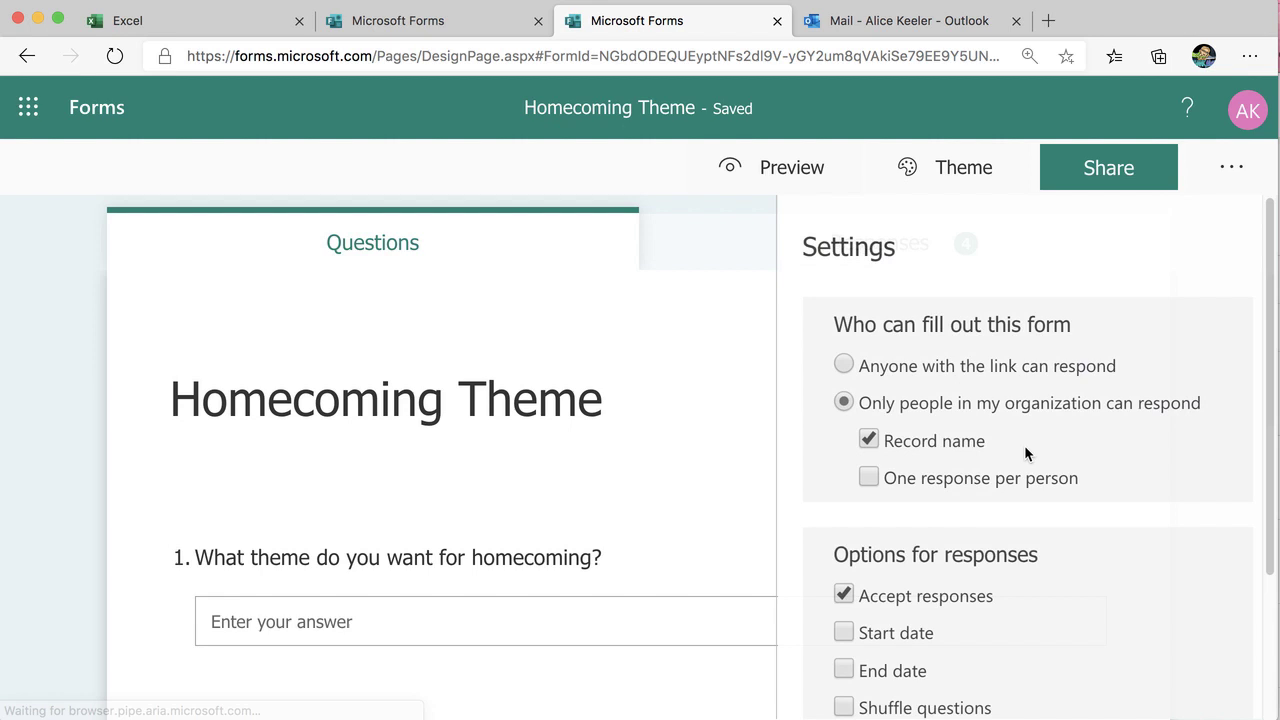
{"action": "scroll", "scroll_direction": "down", "scroll_amount": 3}
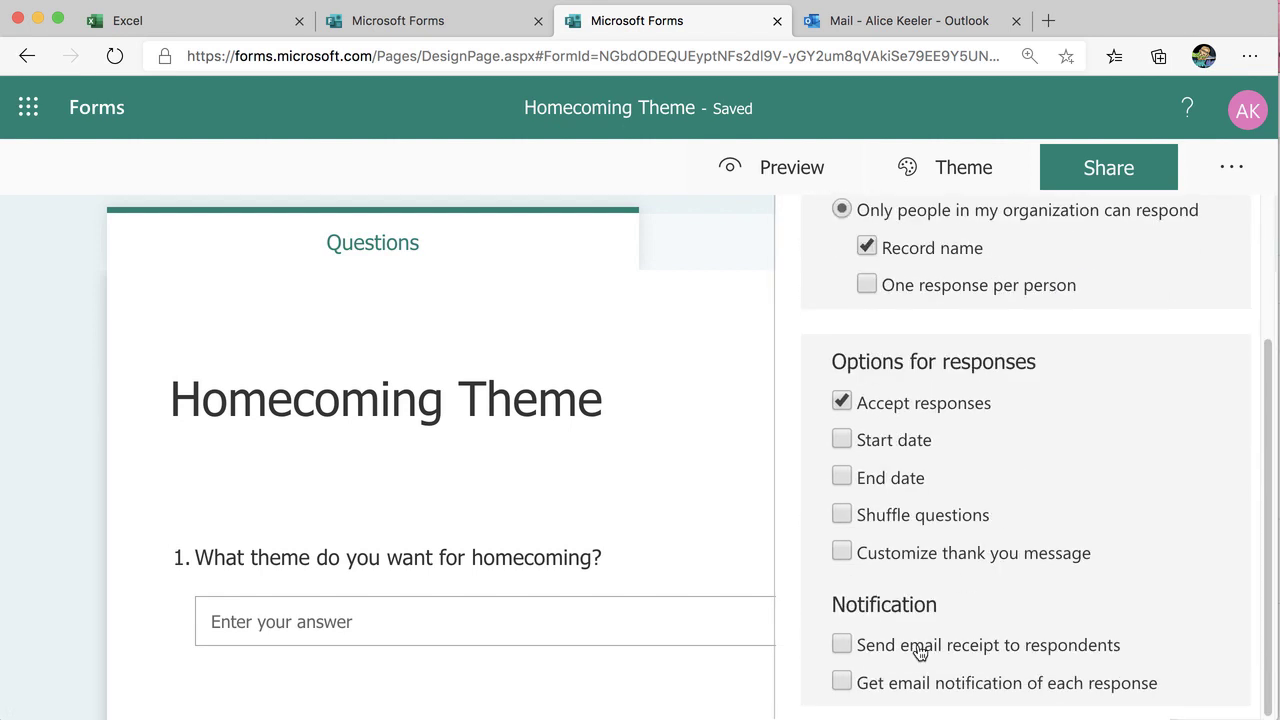
{"action": "left_click", "coordinate": [842, 644]}
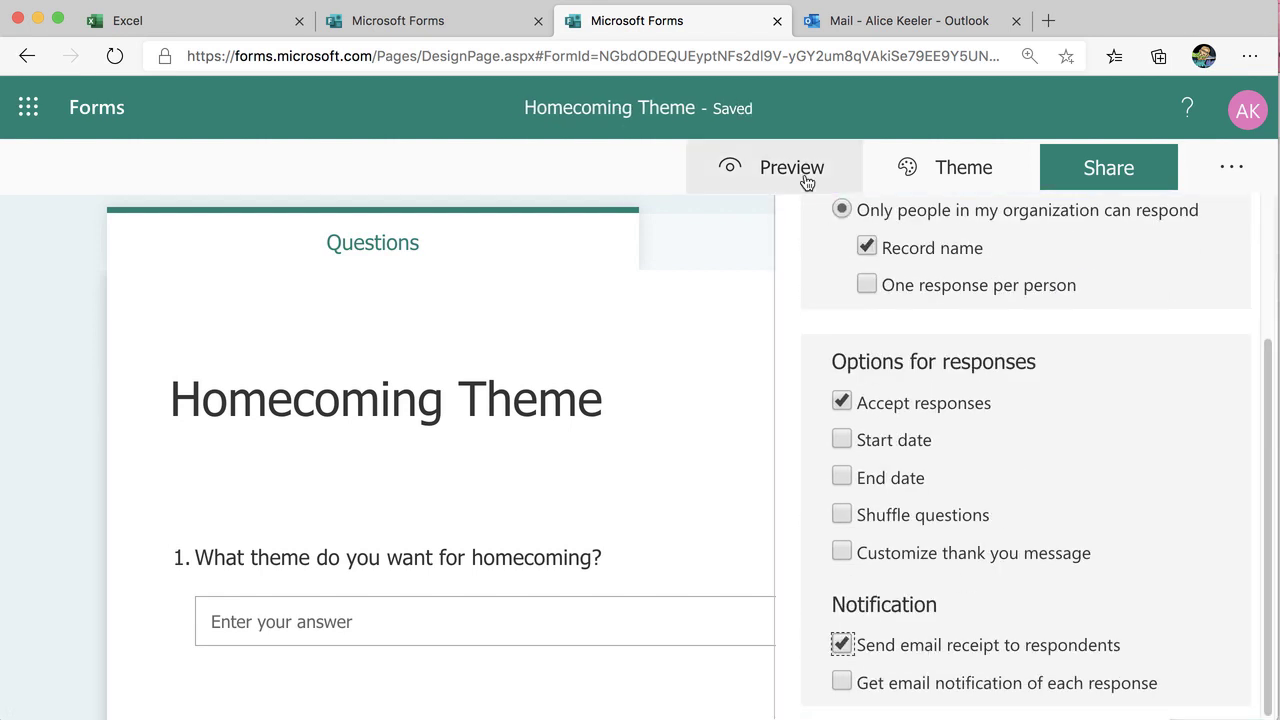
Submit a preview response with 'Send me an email receipt of my responses' checked
{"action": "left_click", "coordinate": [792, 168]}
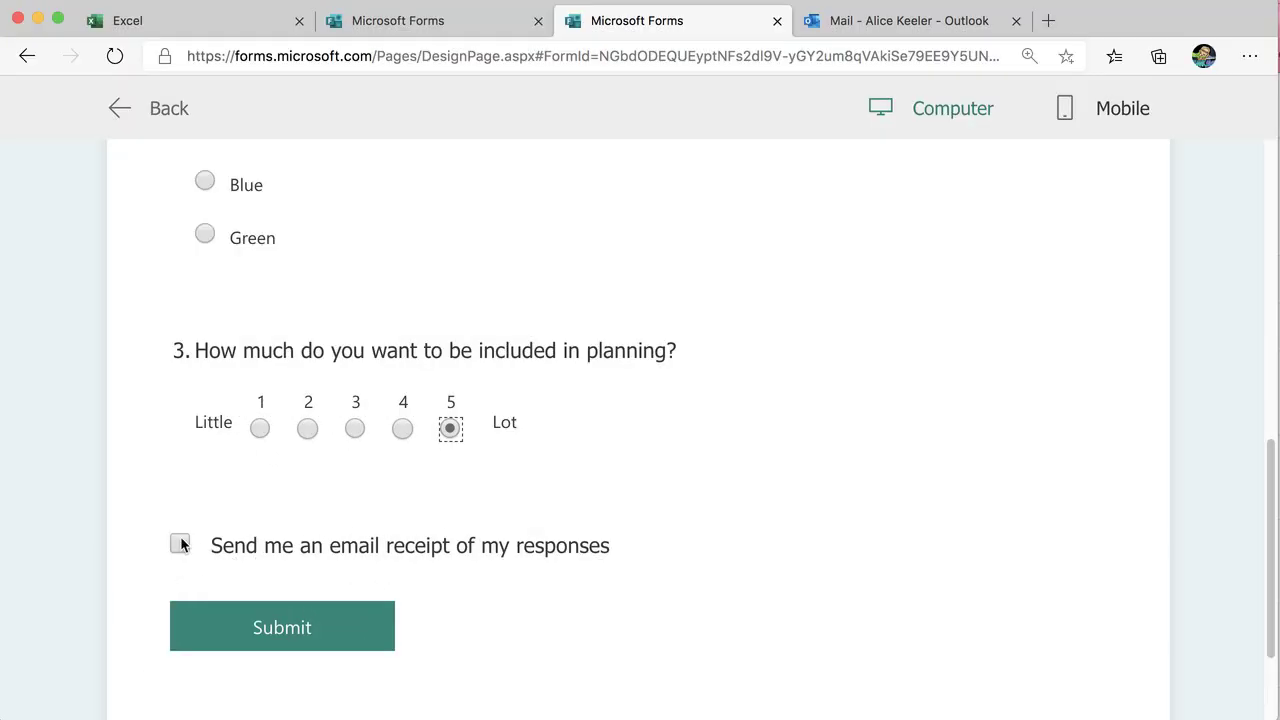
{"action": "left_click", "coordinate": [180, 544]}
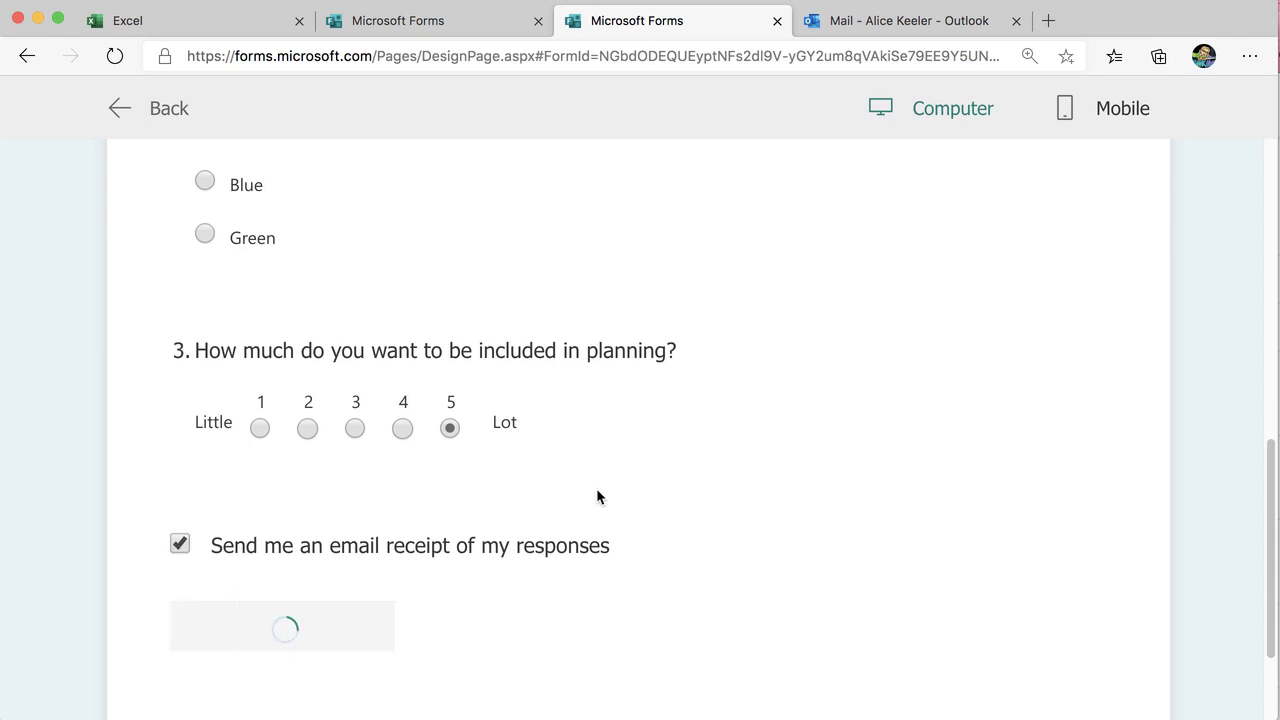
{"action": "left_click", "coordinate": [908, 20]}
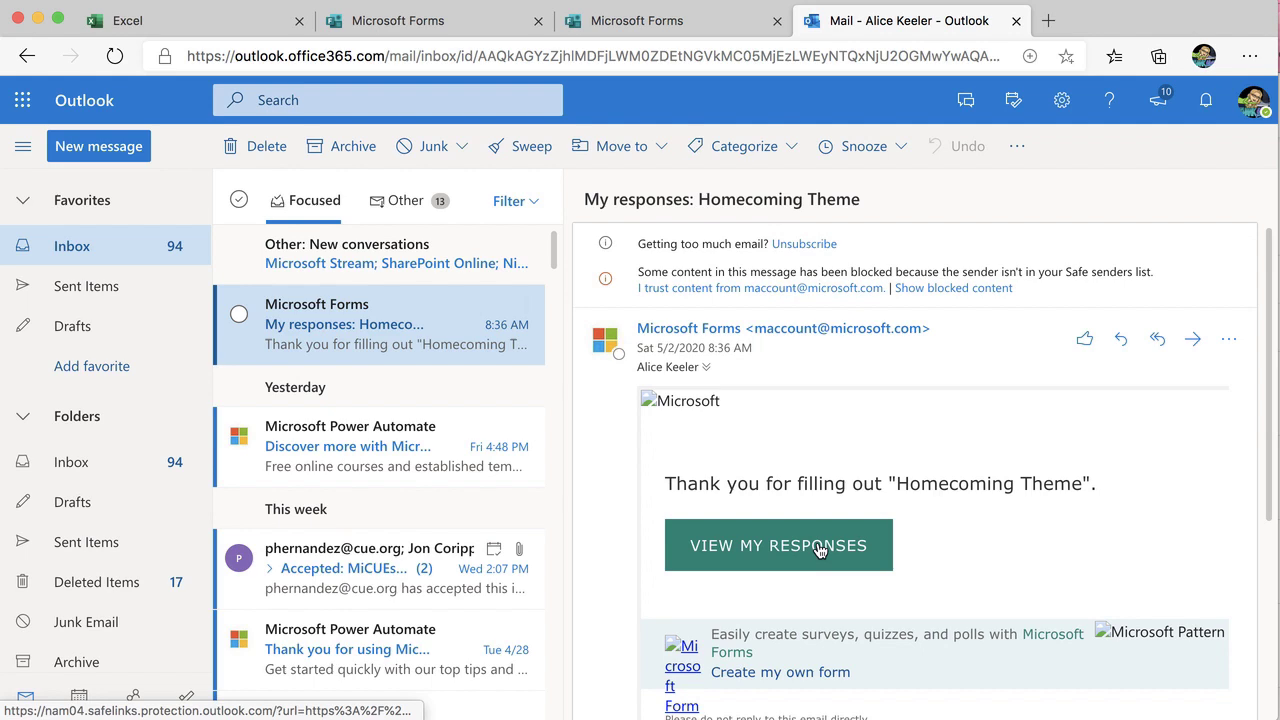
View My Responses from the receipt email and review the submitted answers
{"action": "left_click", "coordinate": [778, 544]}
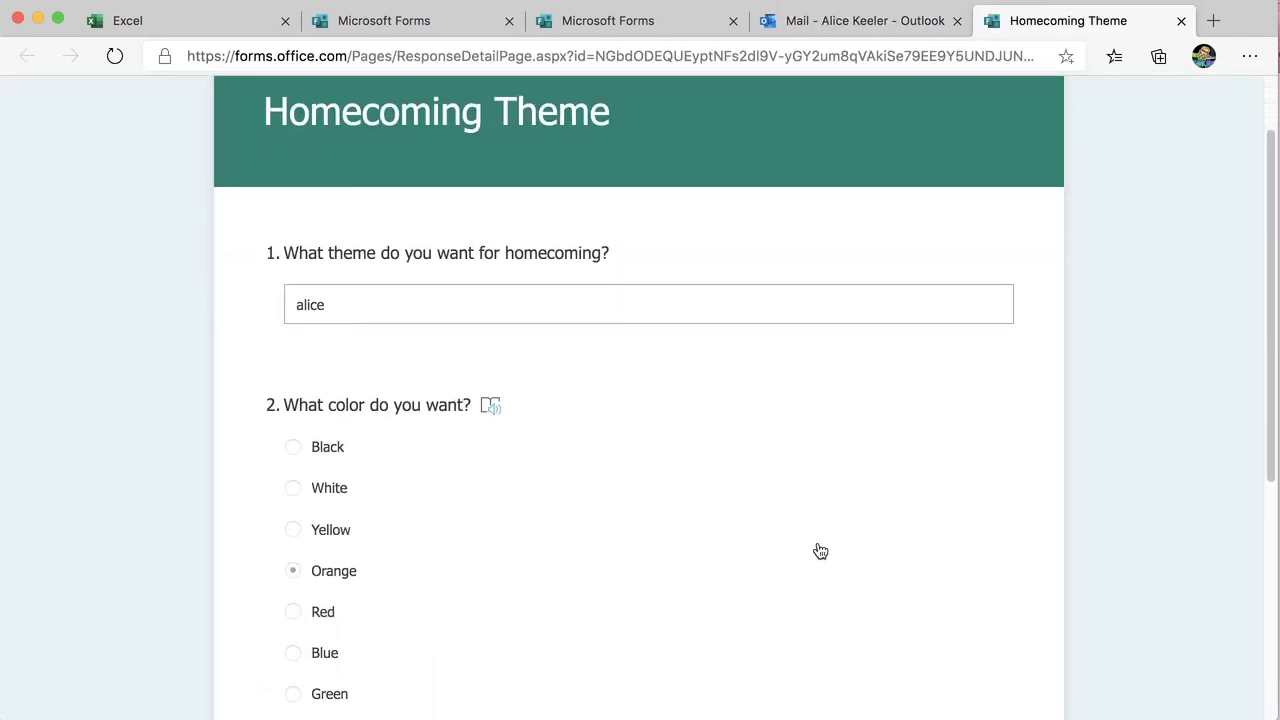
{"action": "scroll", "scroll_direction": "down", "scroll_amount": 3}
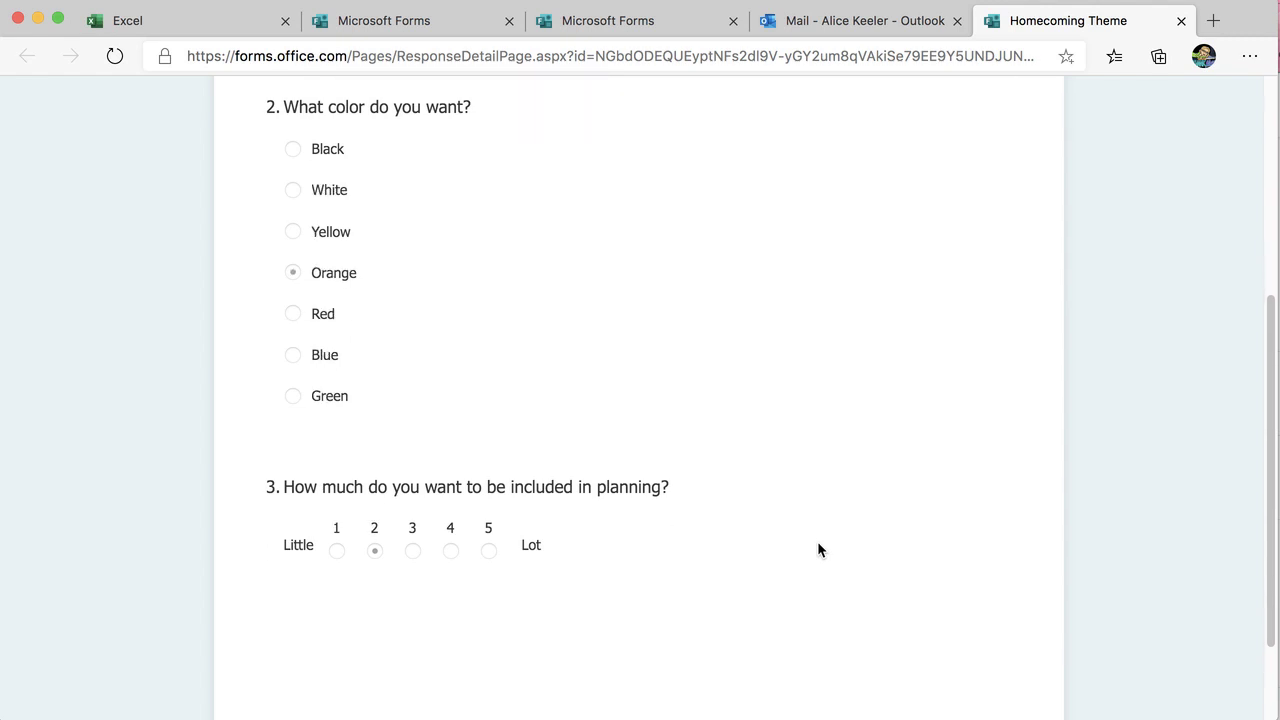